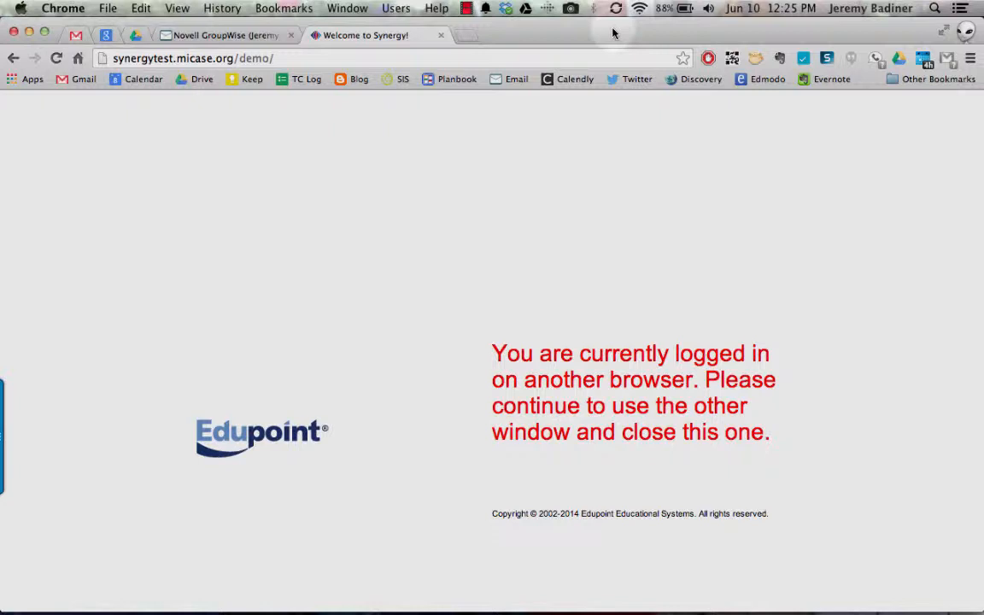
pyautogui.moveTo(603, 499)
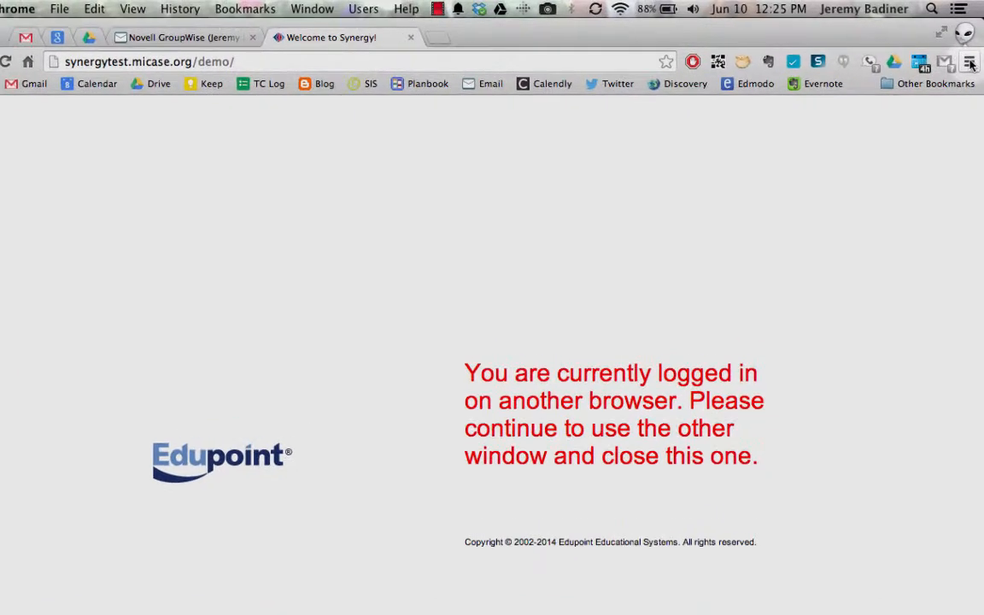
# - Open Chrome's Settings page from the three-bar menu at the top right
pyautogui.click(970, 62)
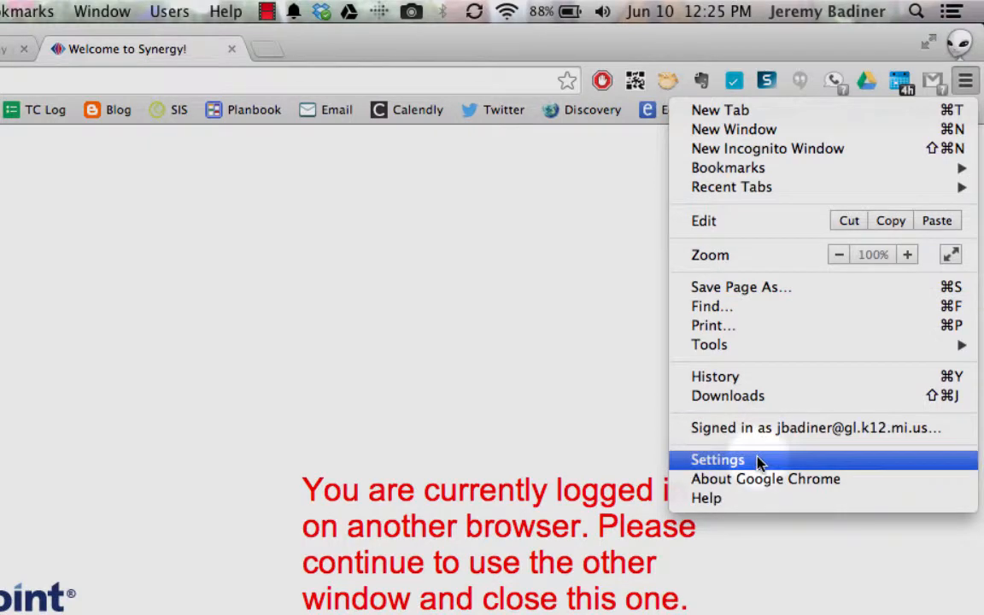
pyautogui.click(717, 460)
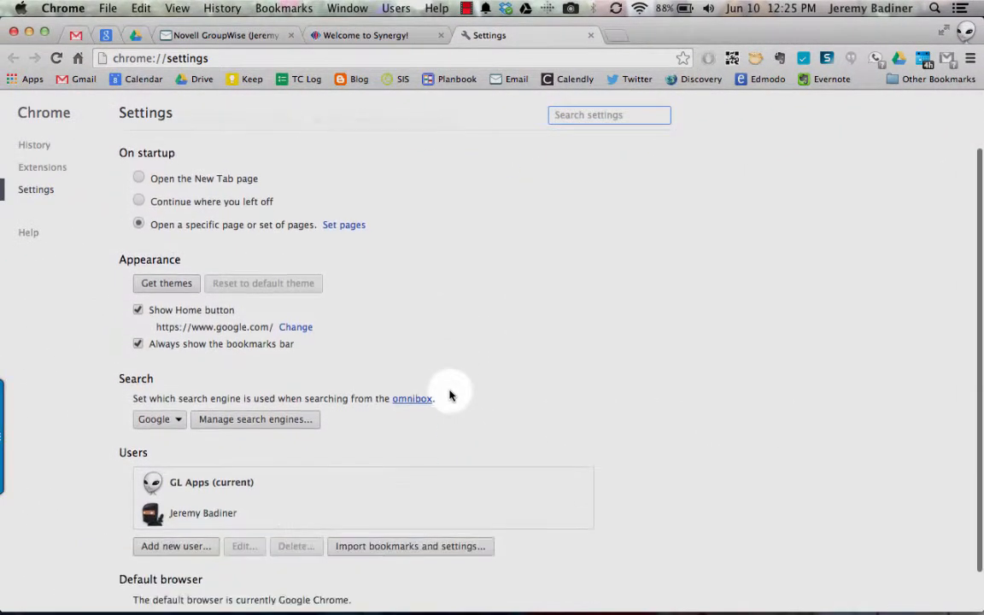
# - Scroll down to the Privacy section and open the Clear browsing data dialog
pyautogui.scroll(-3)
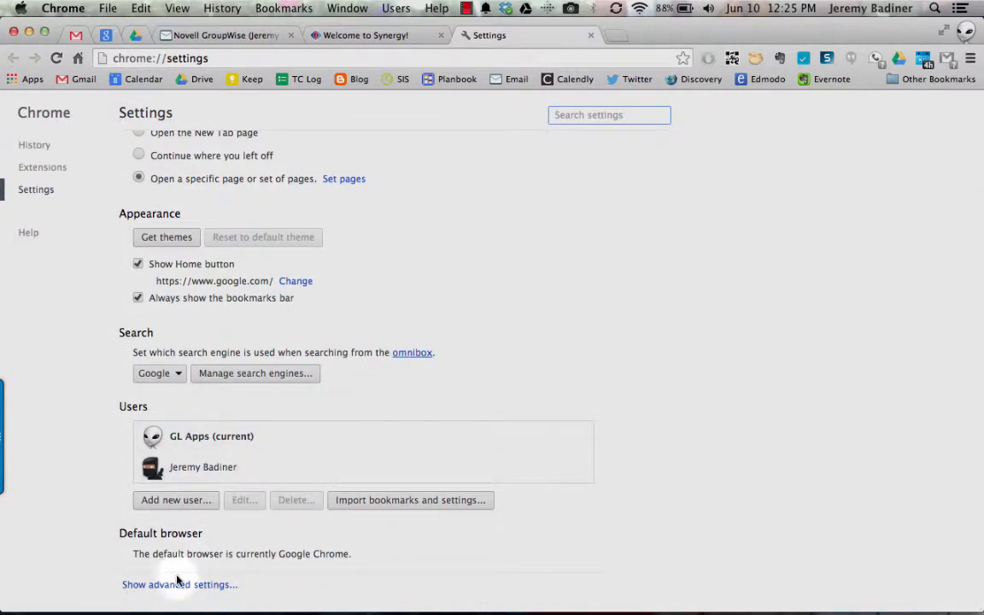
pyautogui.scroll(-3)
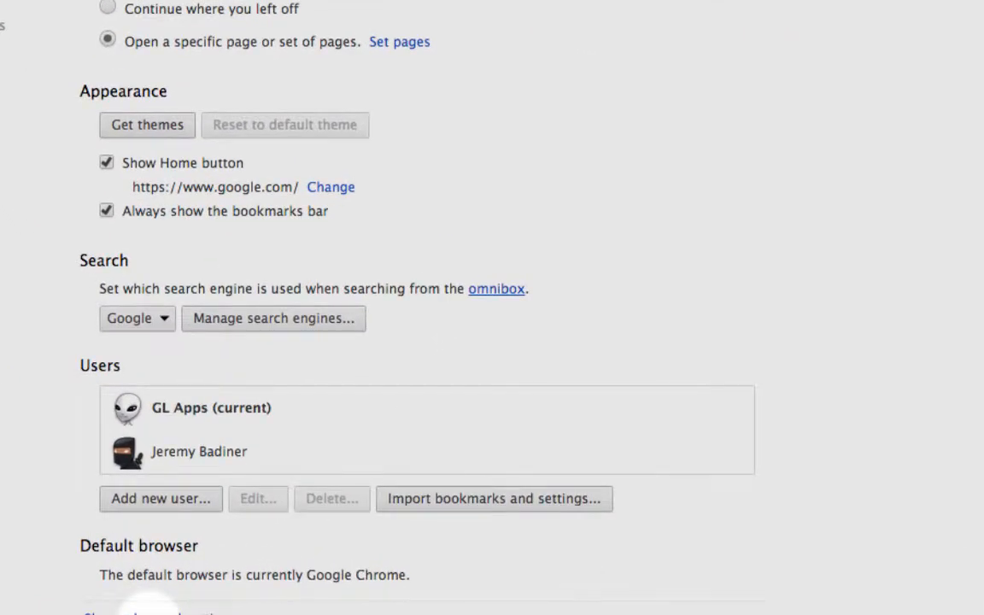
pyautogui.scroll(-3)
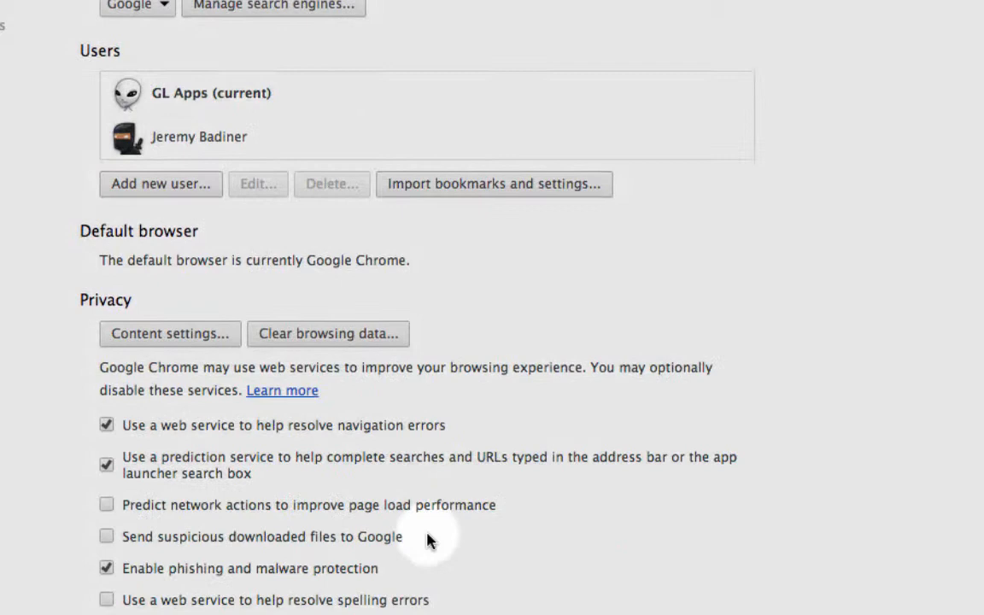
pyautogui.scroll(-3)
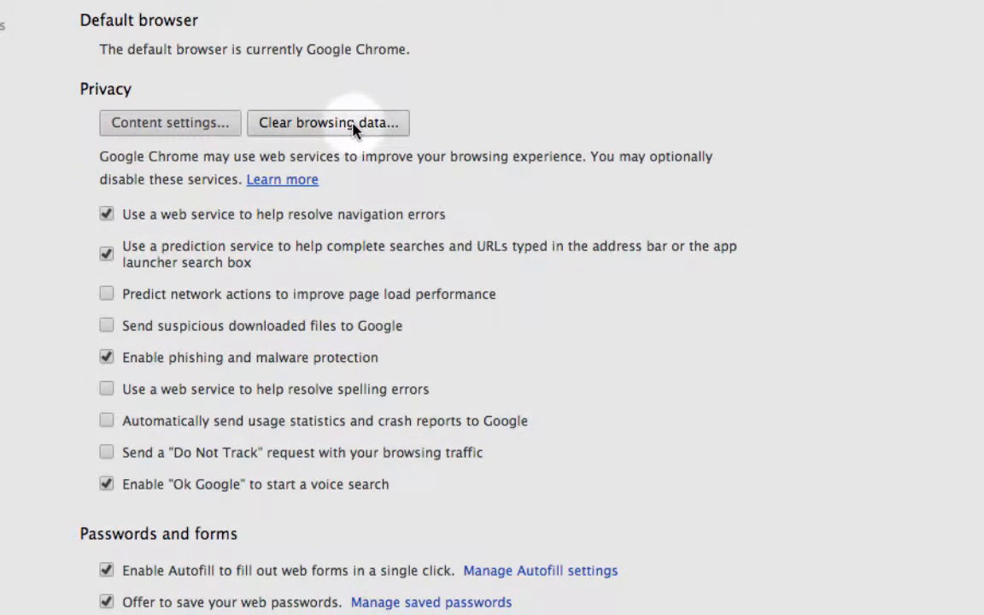
pyautogui.click(328, 122)
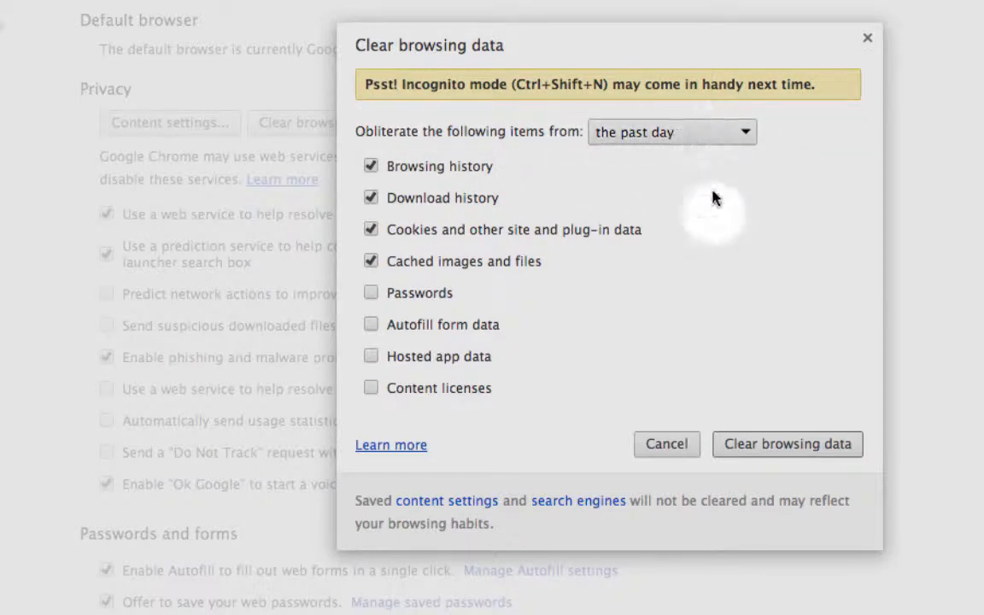
# - Clear the past day's history, downloads, cookies and cached files
pyautogui.click(787, 444)
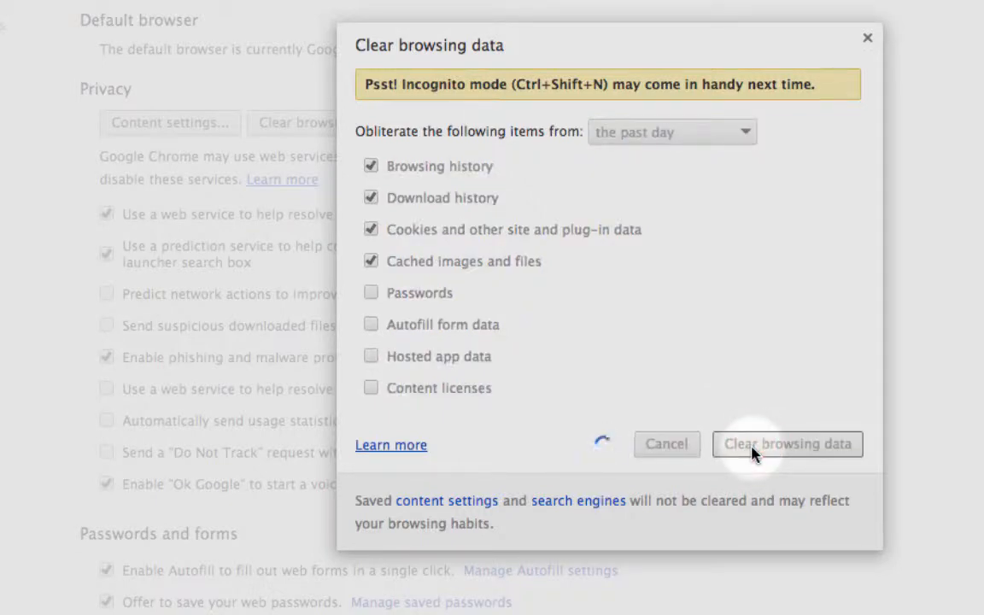
pyautogui.click(787, 444)
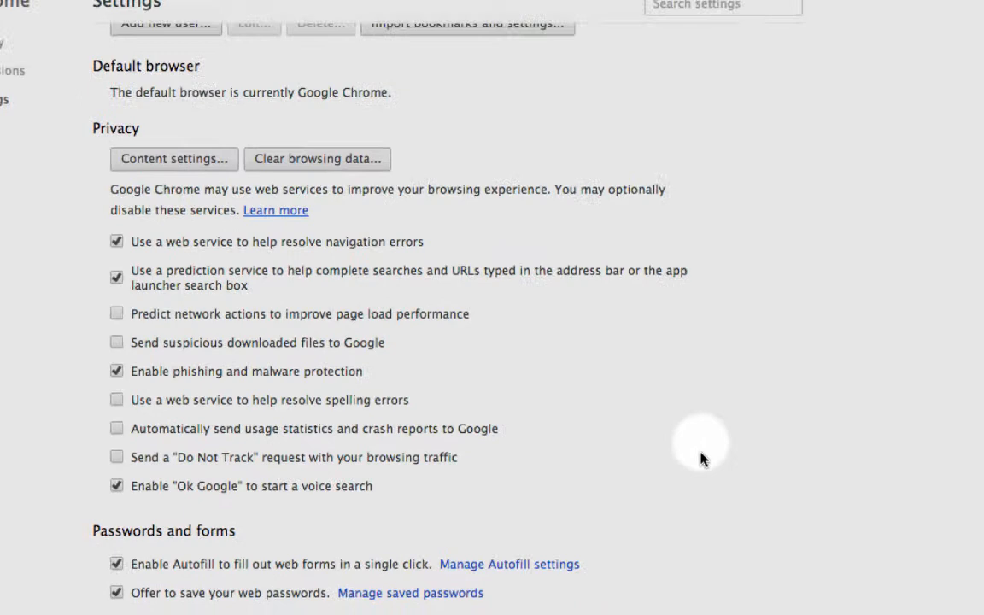